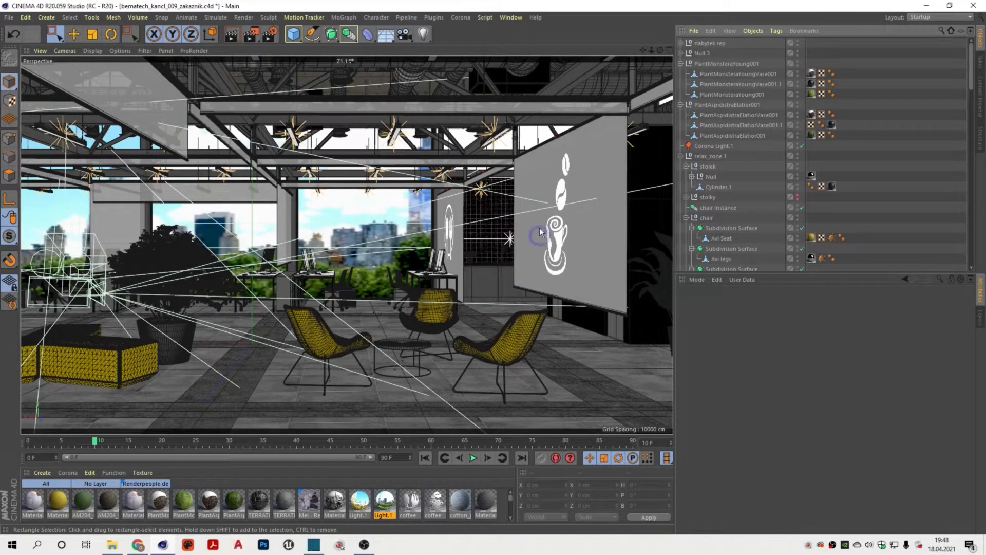
mouse_move(388, 210)
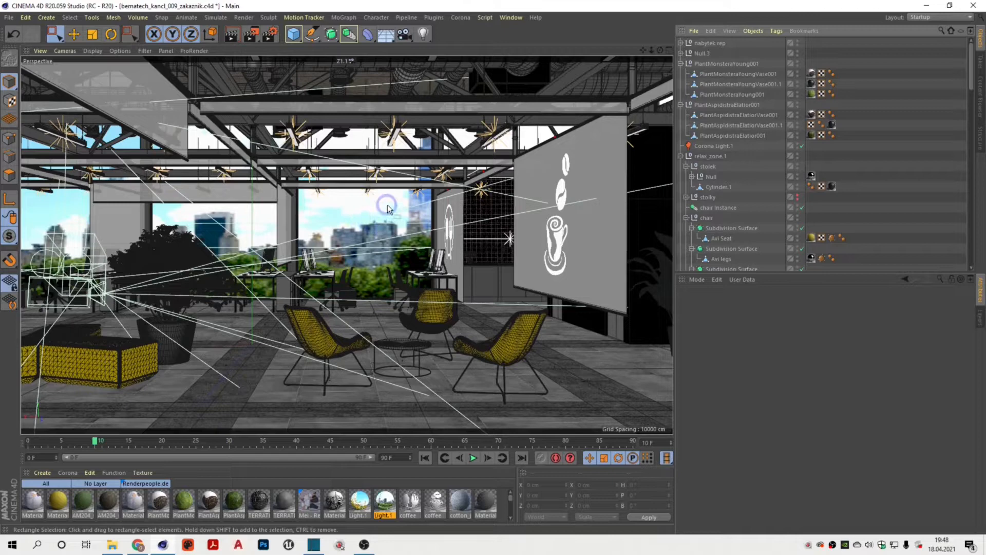
- Draw a spline across the office floor with the Pen tool from the Top view
left_click(312, 34)
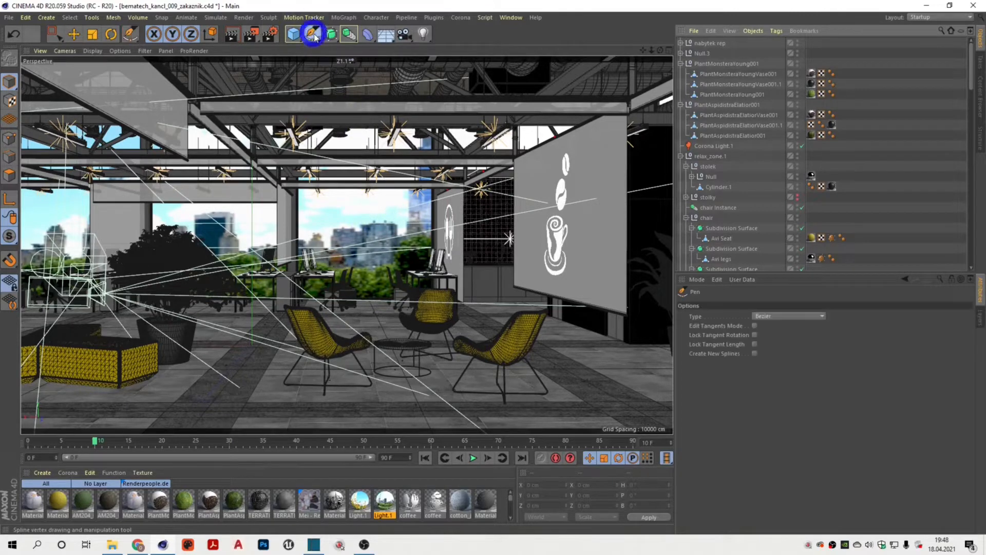
key("F2")
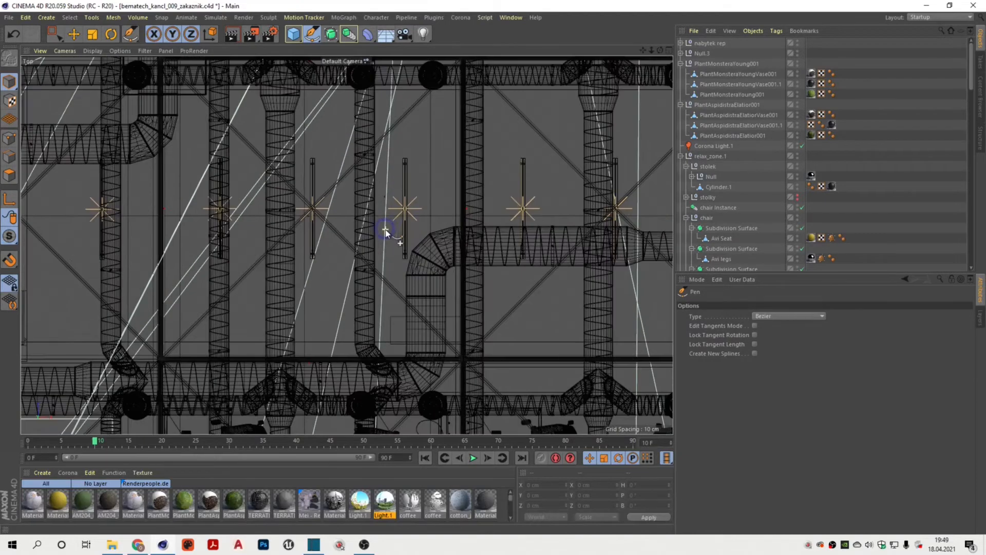
left_click(424, 203)
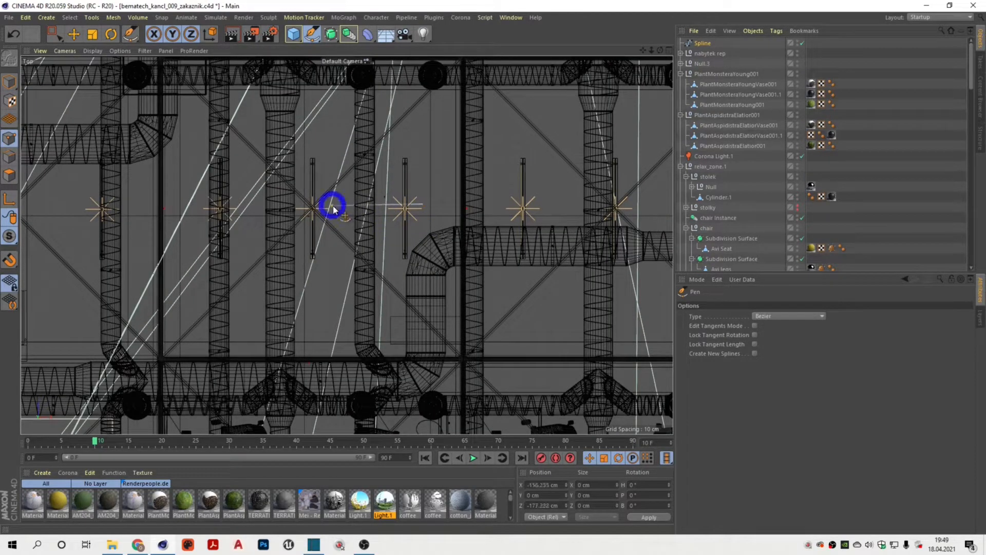
key("space")
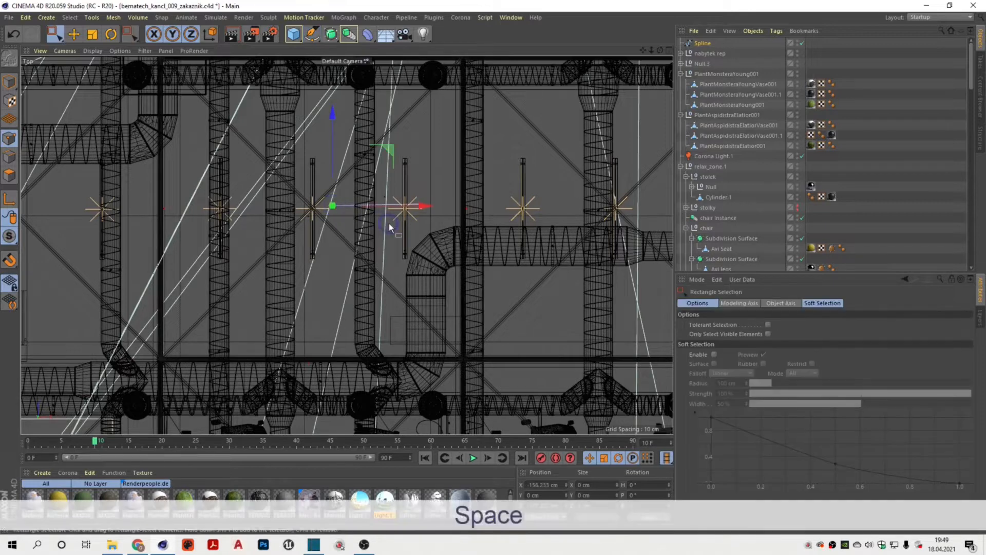
key("F1")
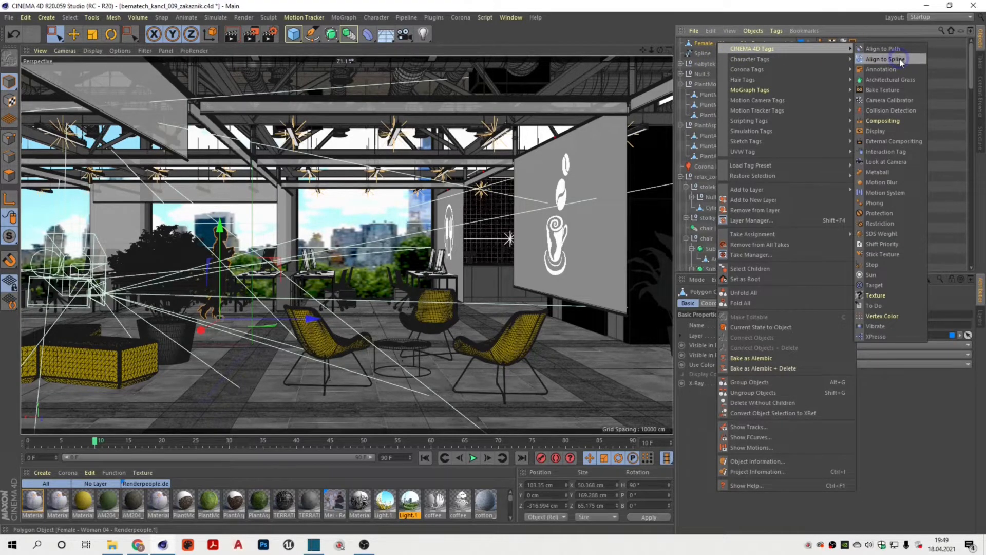
- Add an Align to Spline tag to Female - Woman 04 linked to the new Spline
left_click(884, 59)
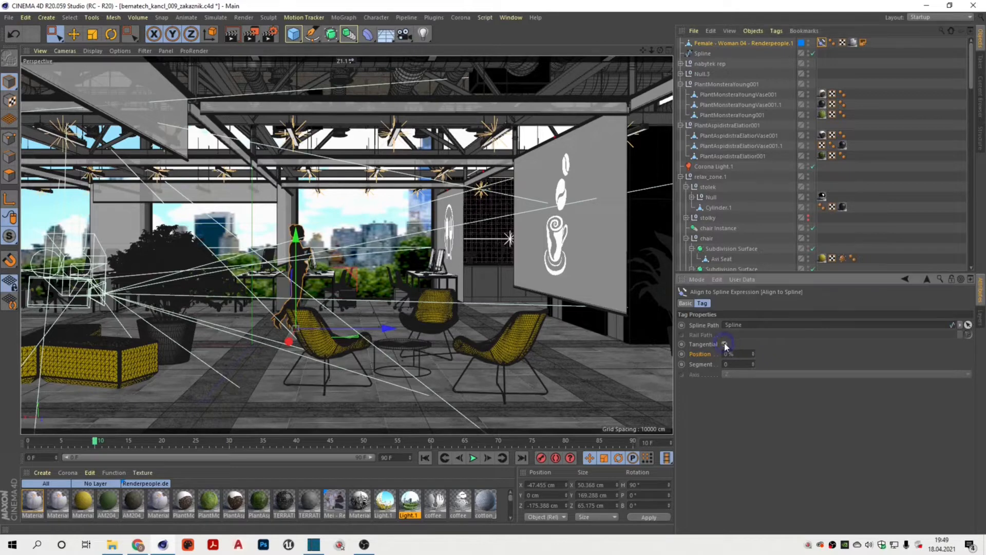
- Enable Tangential and key the figure's Position at 0% on frame 0
left_click(724, 344)
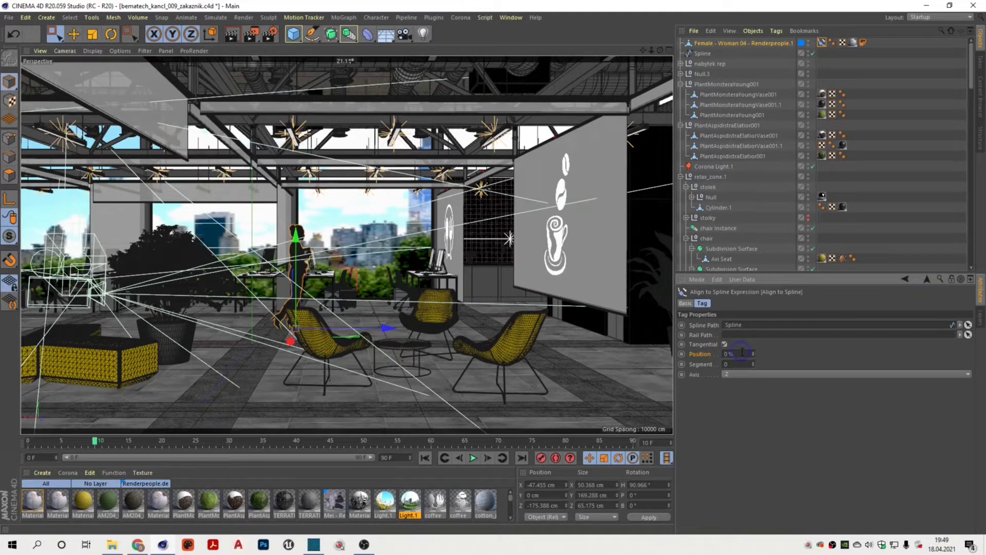
left_click(753, 353)
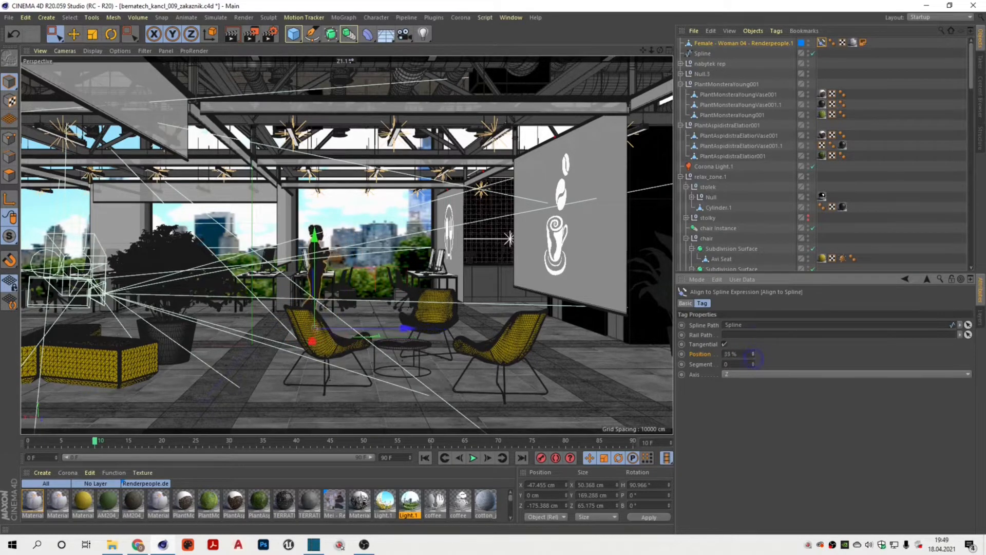
left_click(752, 353)
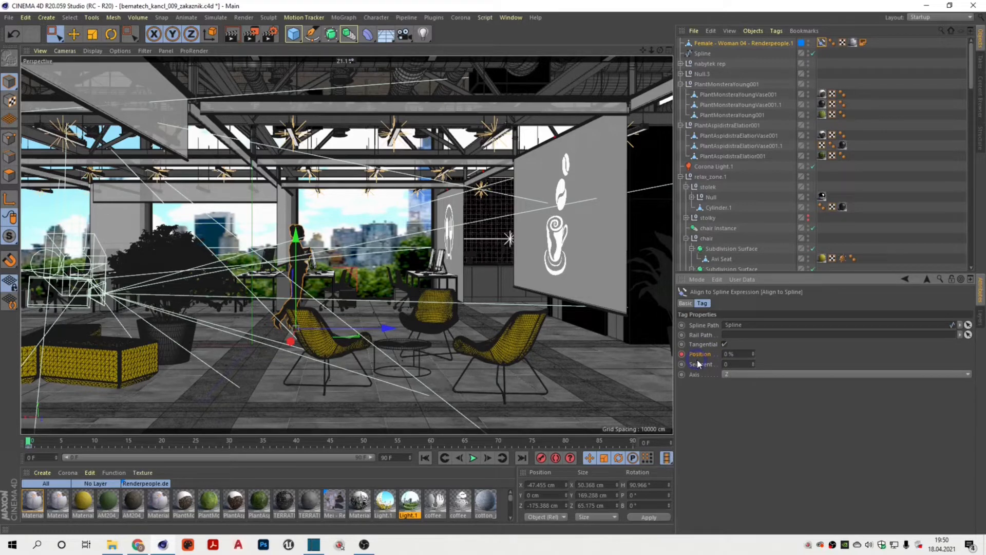
- Key a higher Position at frame 25, return to frame 0 and select the Spline
left_click(30, 442)
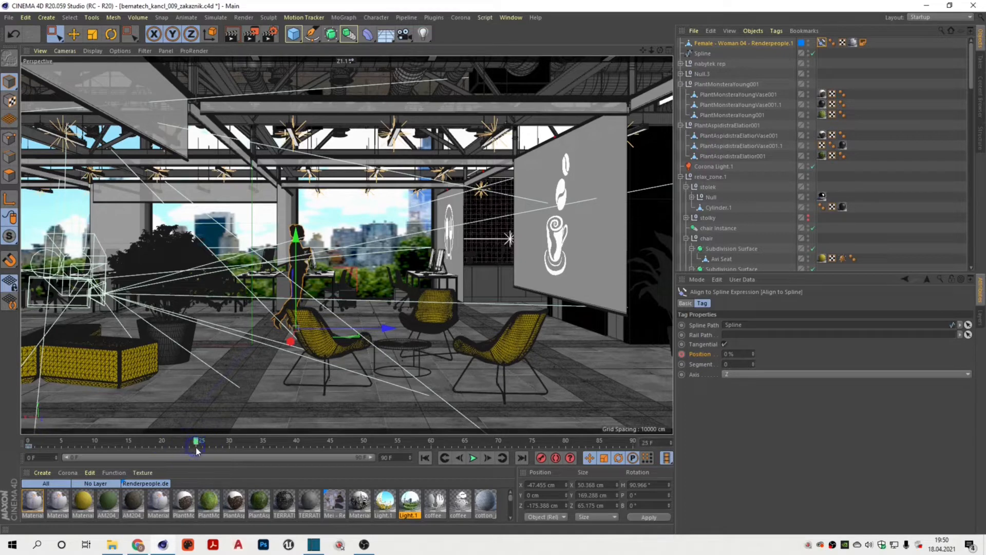
left_click(730, 353)
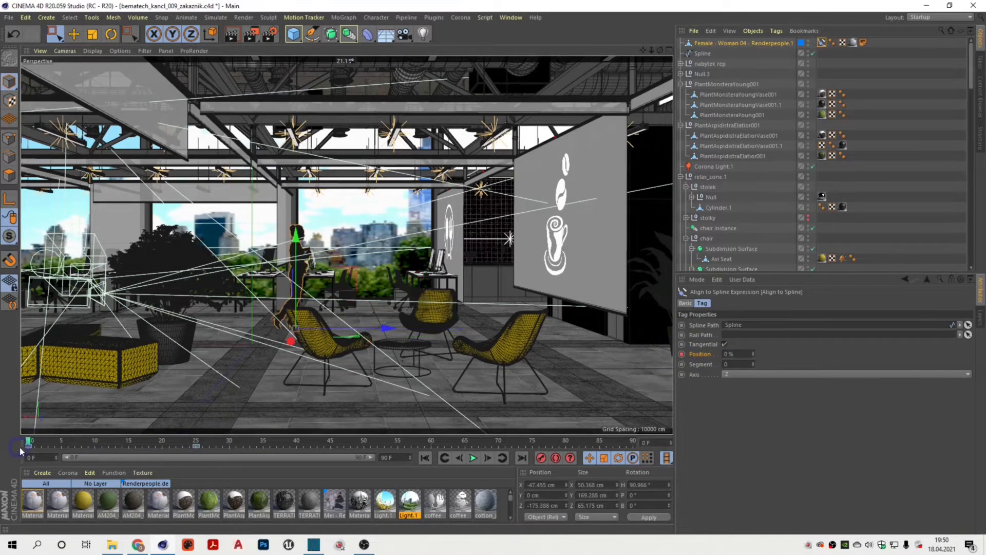
left_click(29, 440)
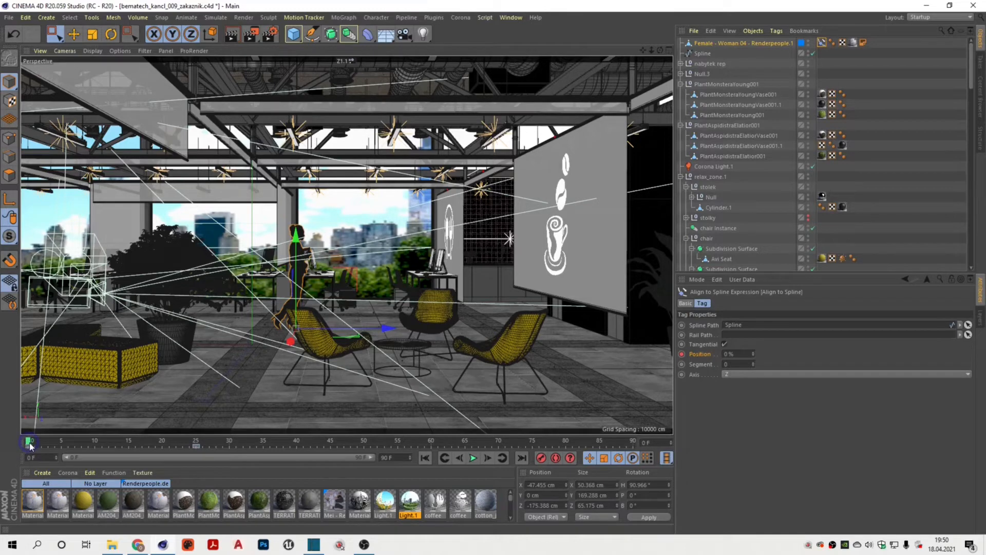
key("space")
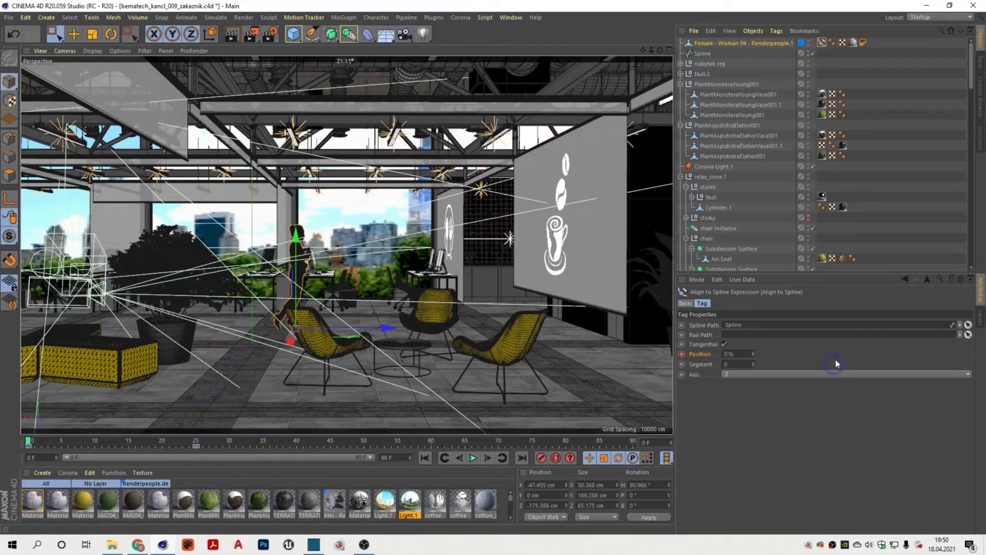
left_click(702, 54)
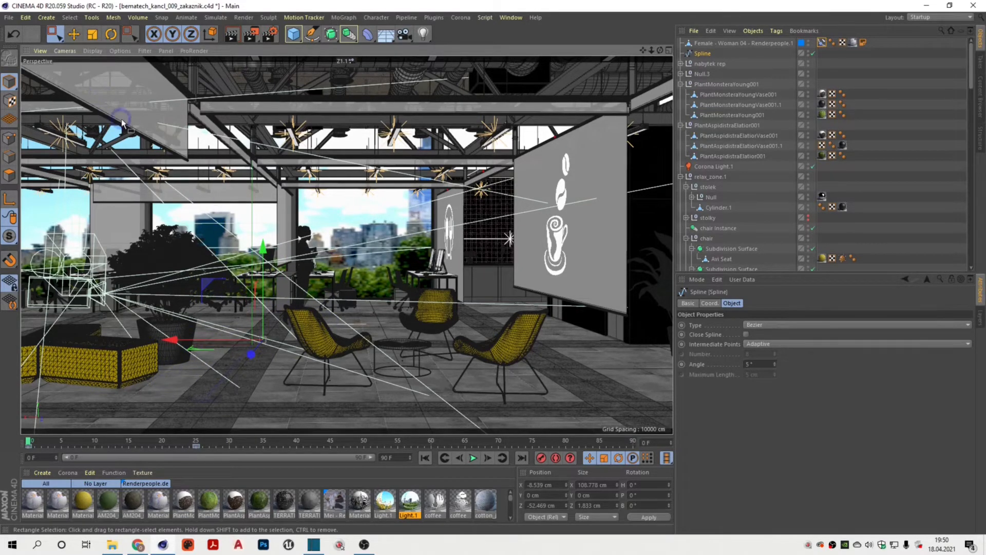
- Play the walk, then reshape the spline points from the Top view
left_click(473, 458)
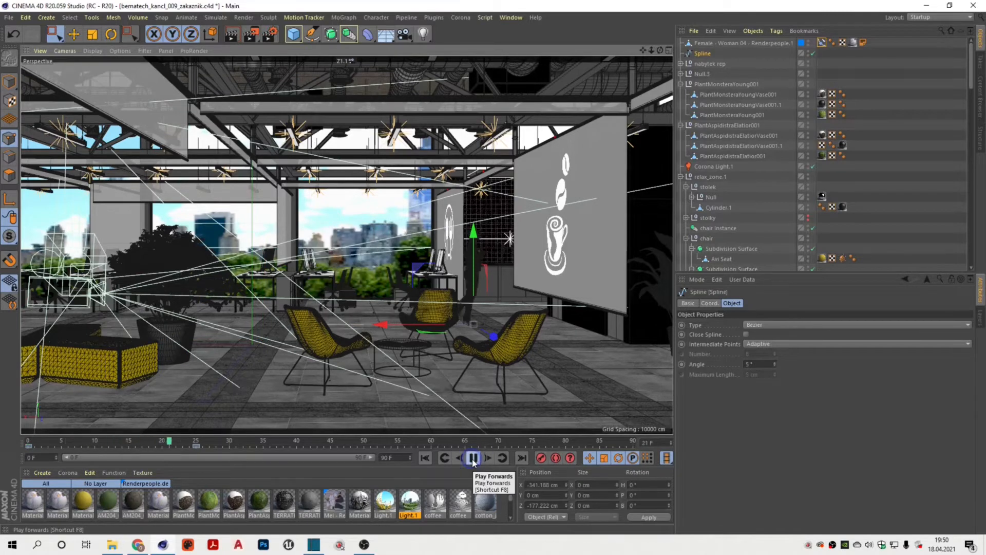
key("space")
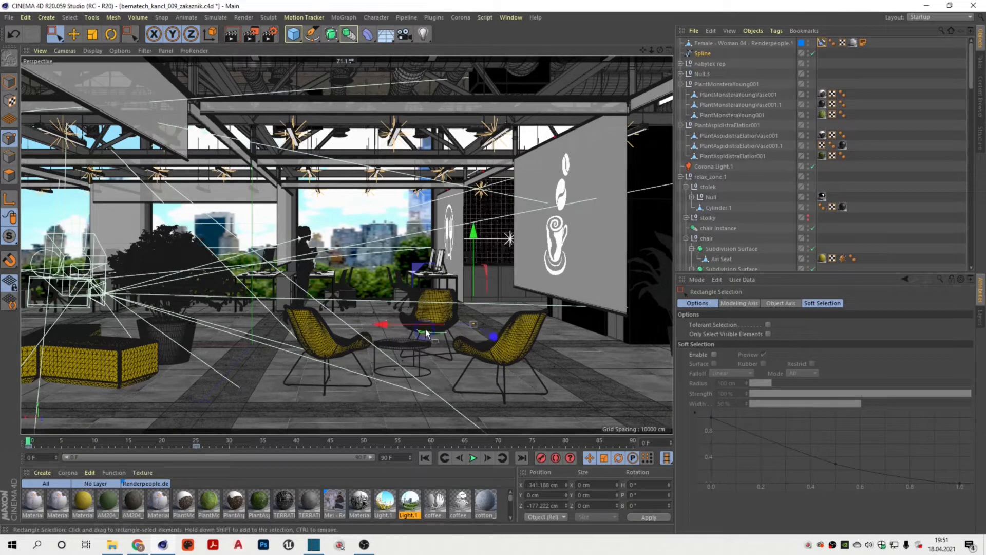
key("F2")
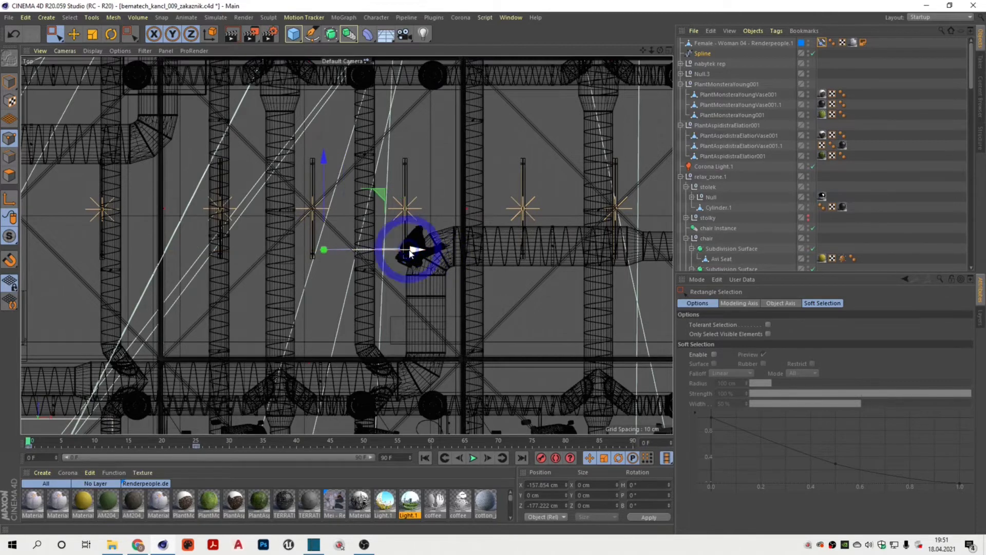
key("f1")
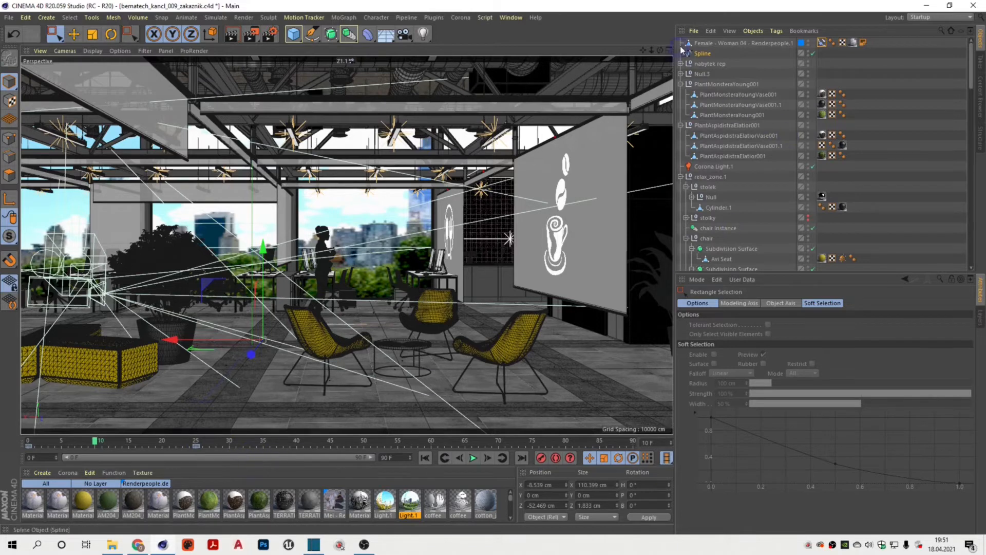
- Move the Spline along its X axis so the figure walks nearer the desks
left_click(702, 52)
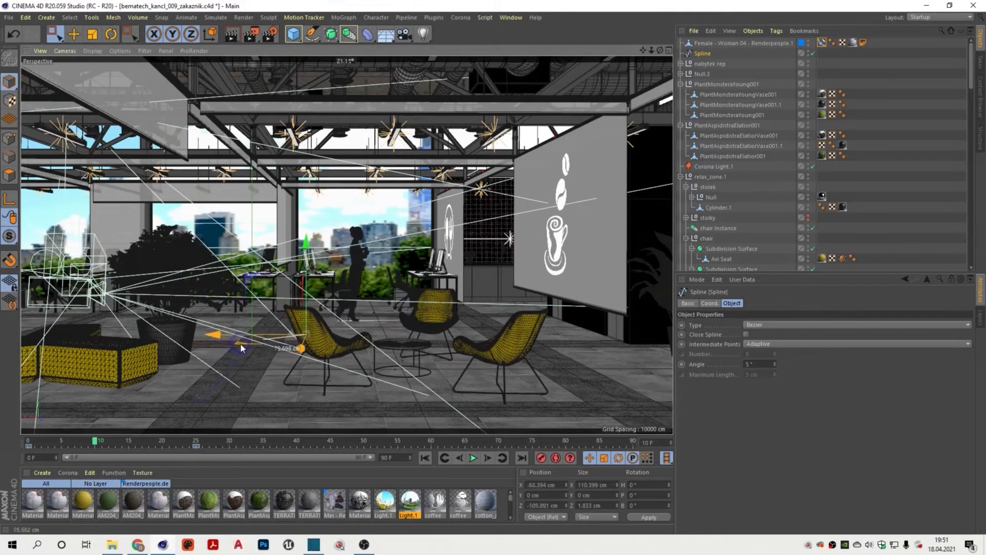
left_click_drag(212, 335, 229, 344)
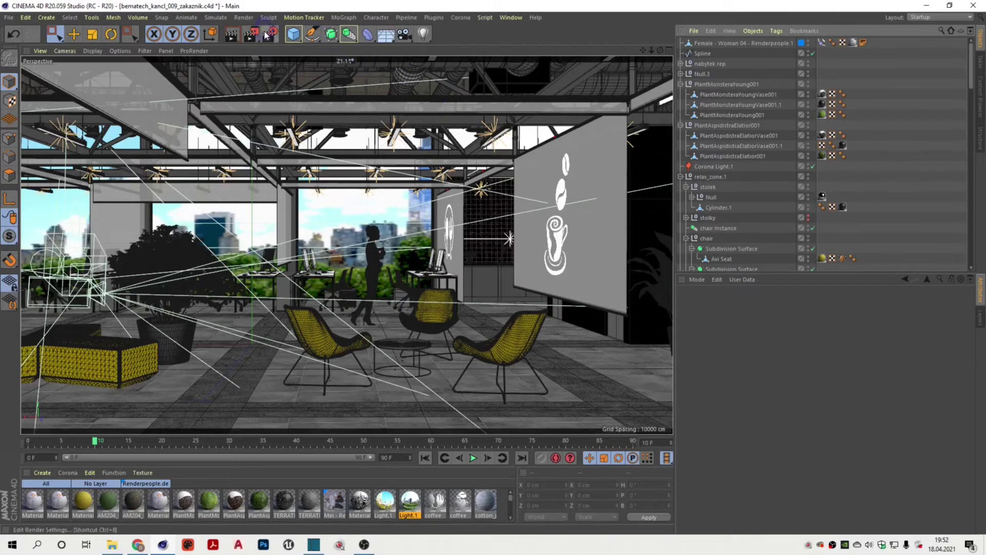
- In Corona Camera/Postprocessing, enable motion blur for camera and objects, then close Render Settings
left_click(269, 34)
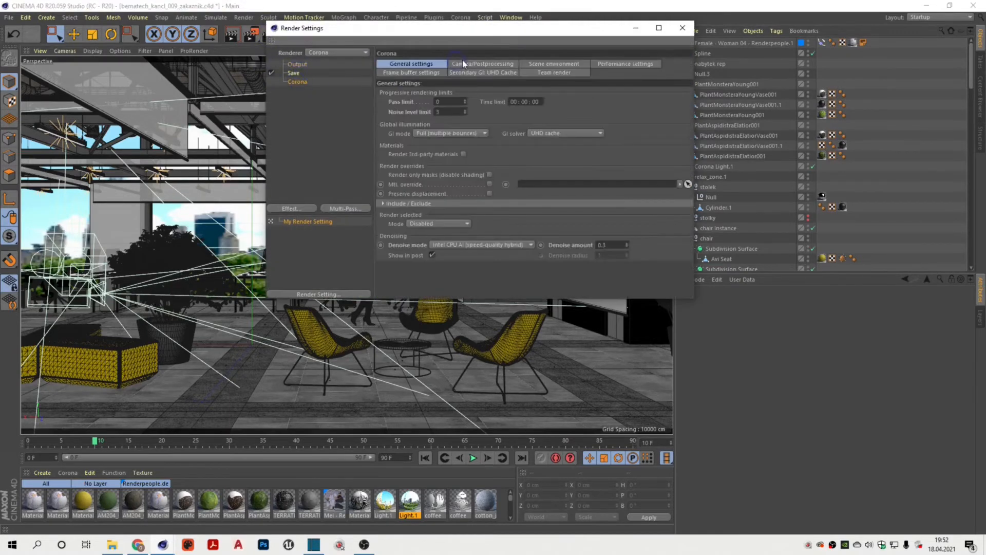
left_click(483, 64)
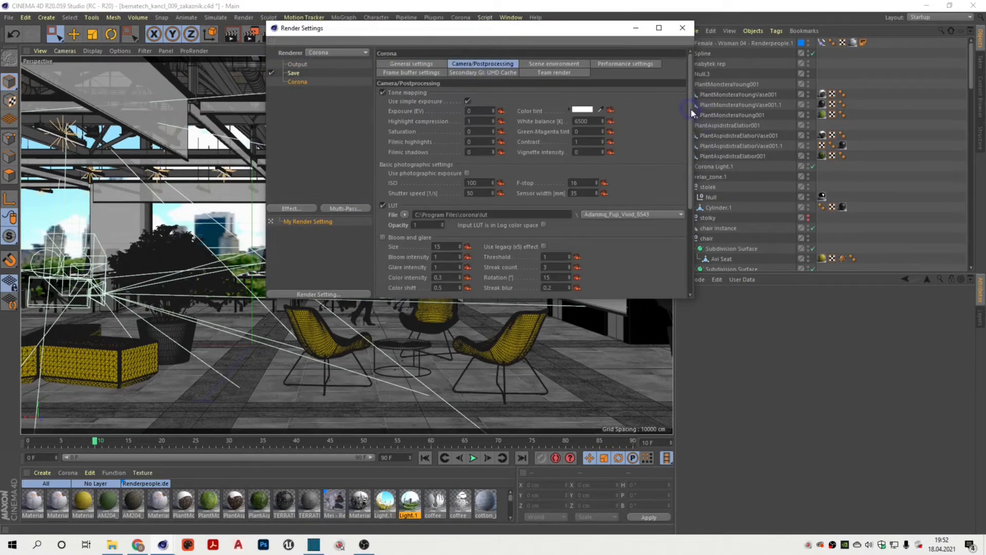
mouse_move(634, 130)
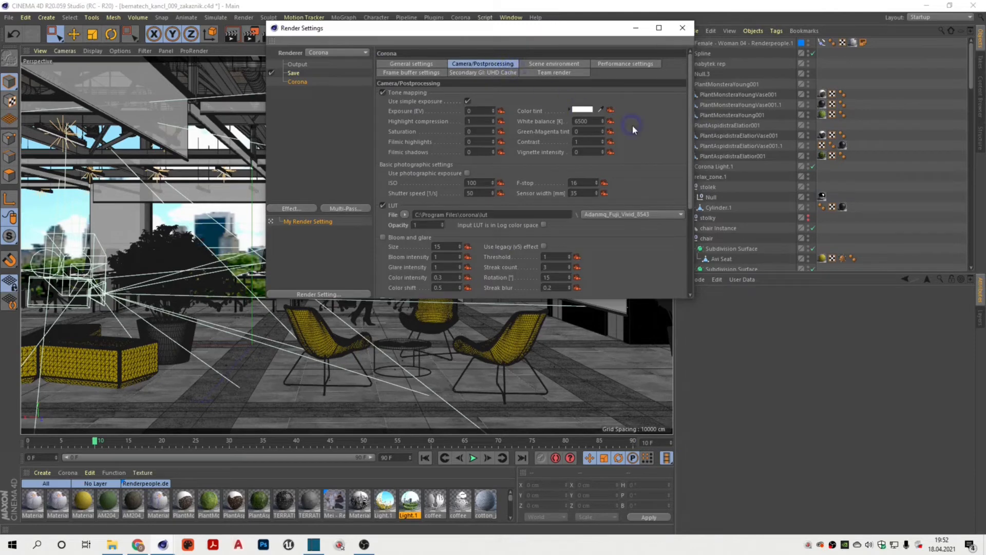
scroll("down", 3)
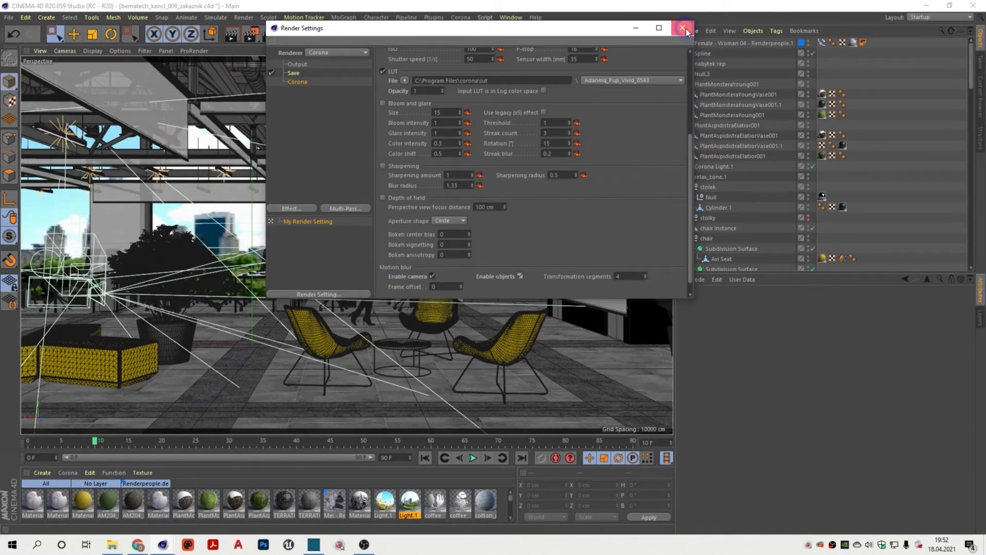
left_click(683, 28)
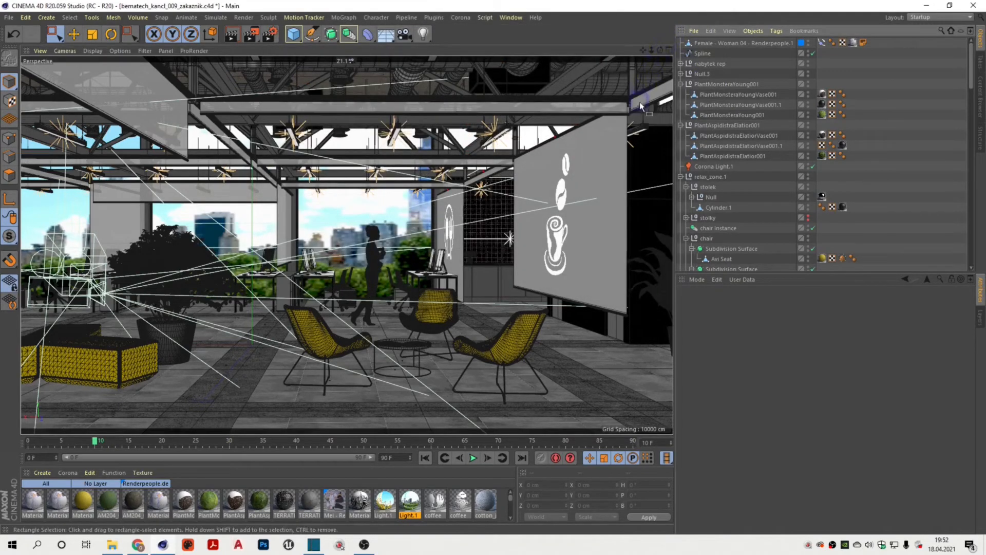